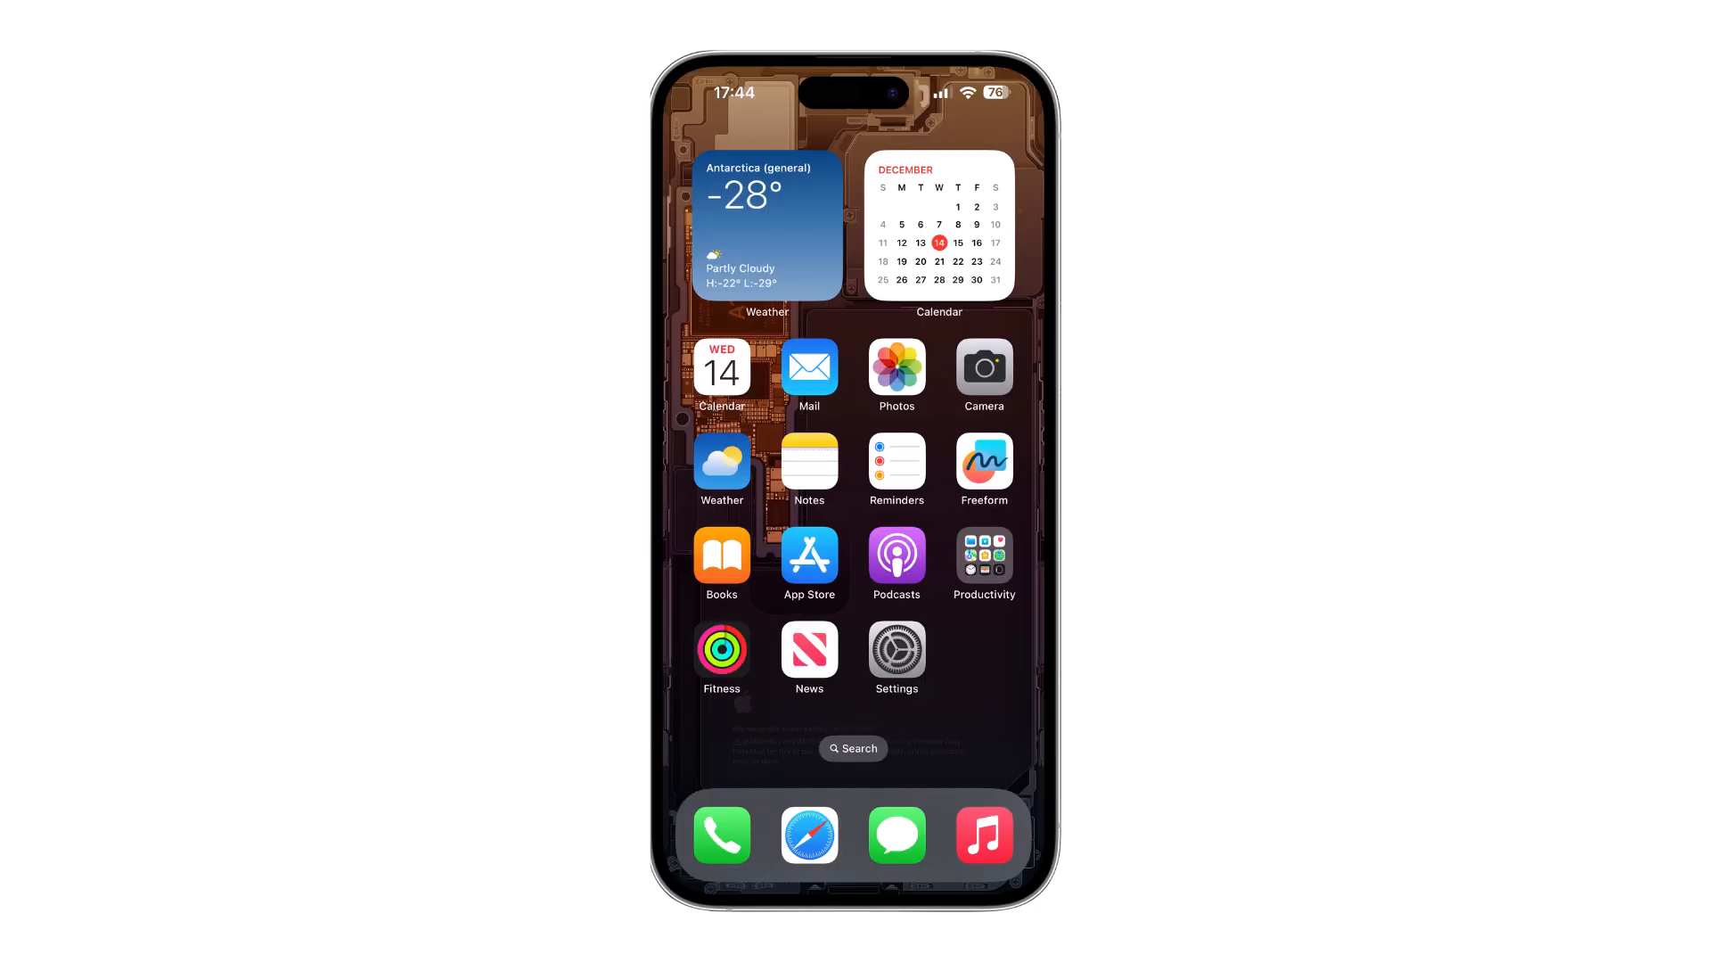
# Search Settings for 'Vpn' and reach the empty VPN page under VPN & Device Management
pyautogui.click(896, 651)
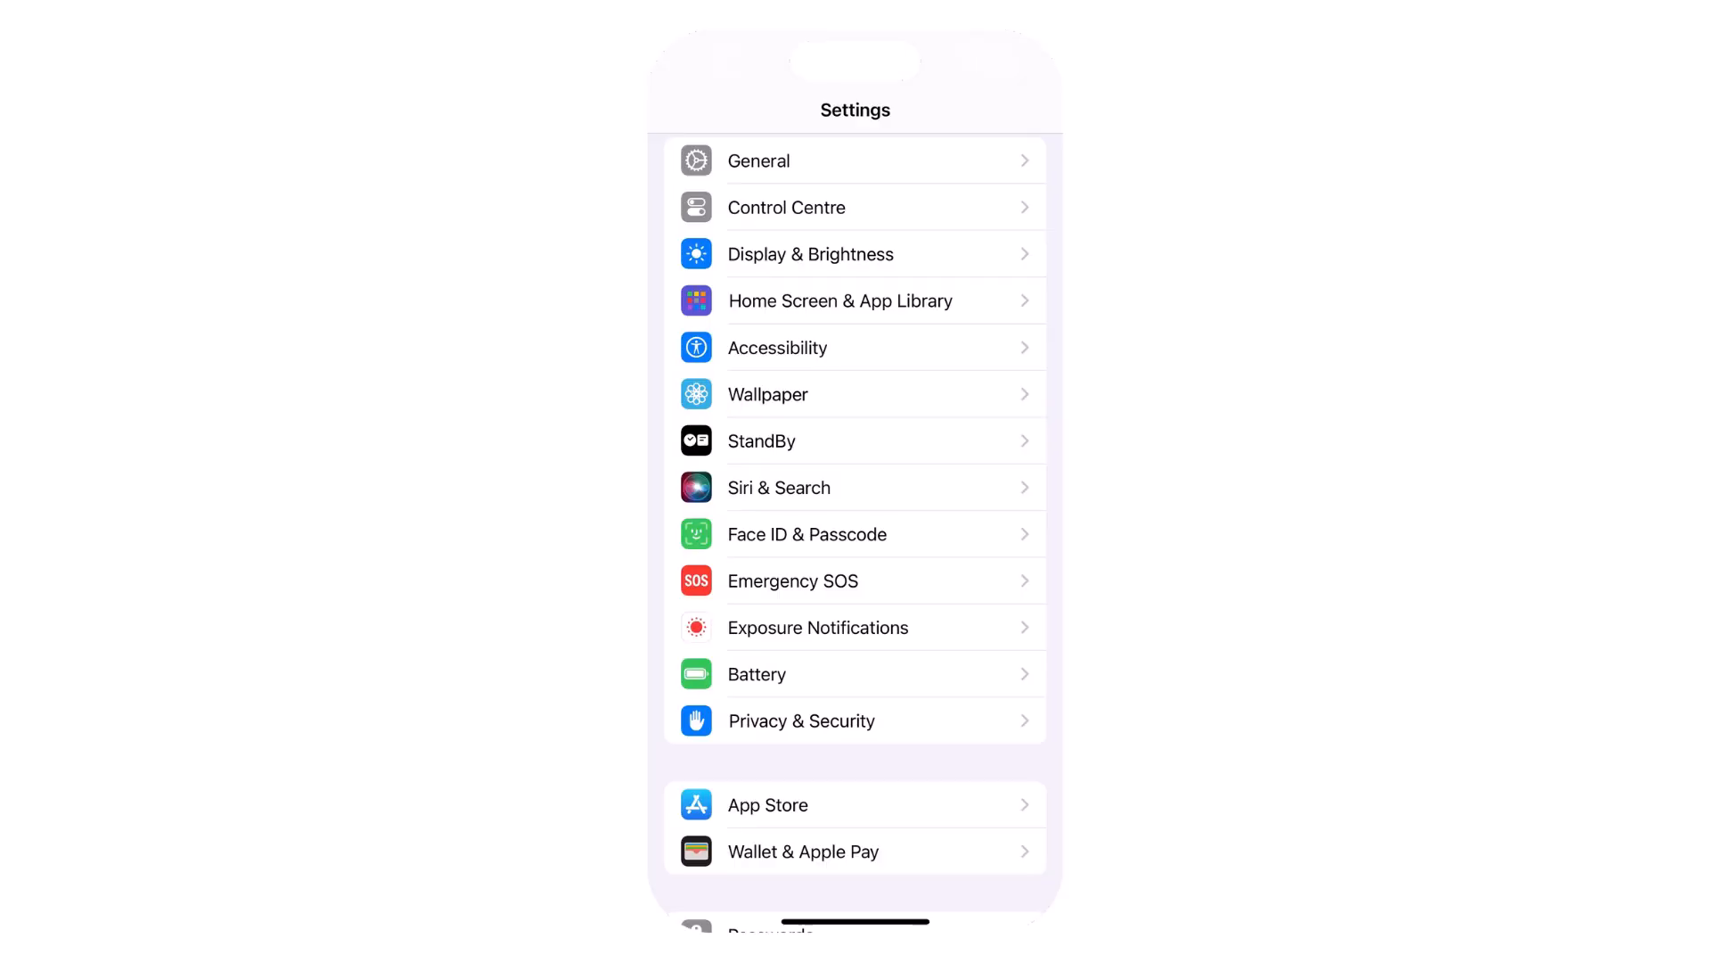
pyautogui.click(759, 160)
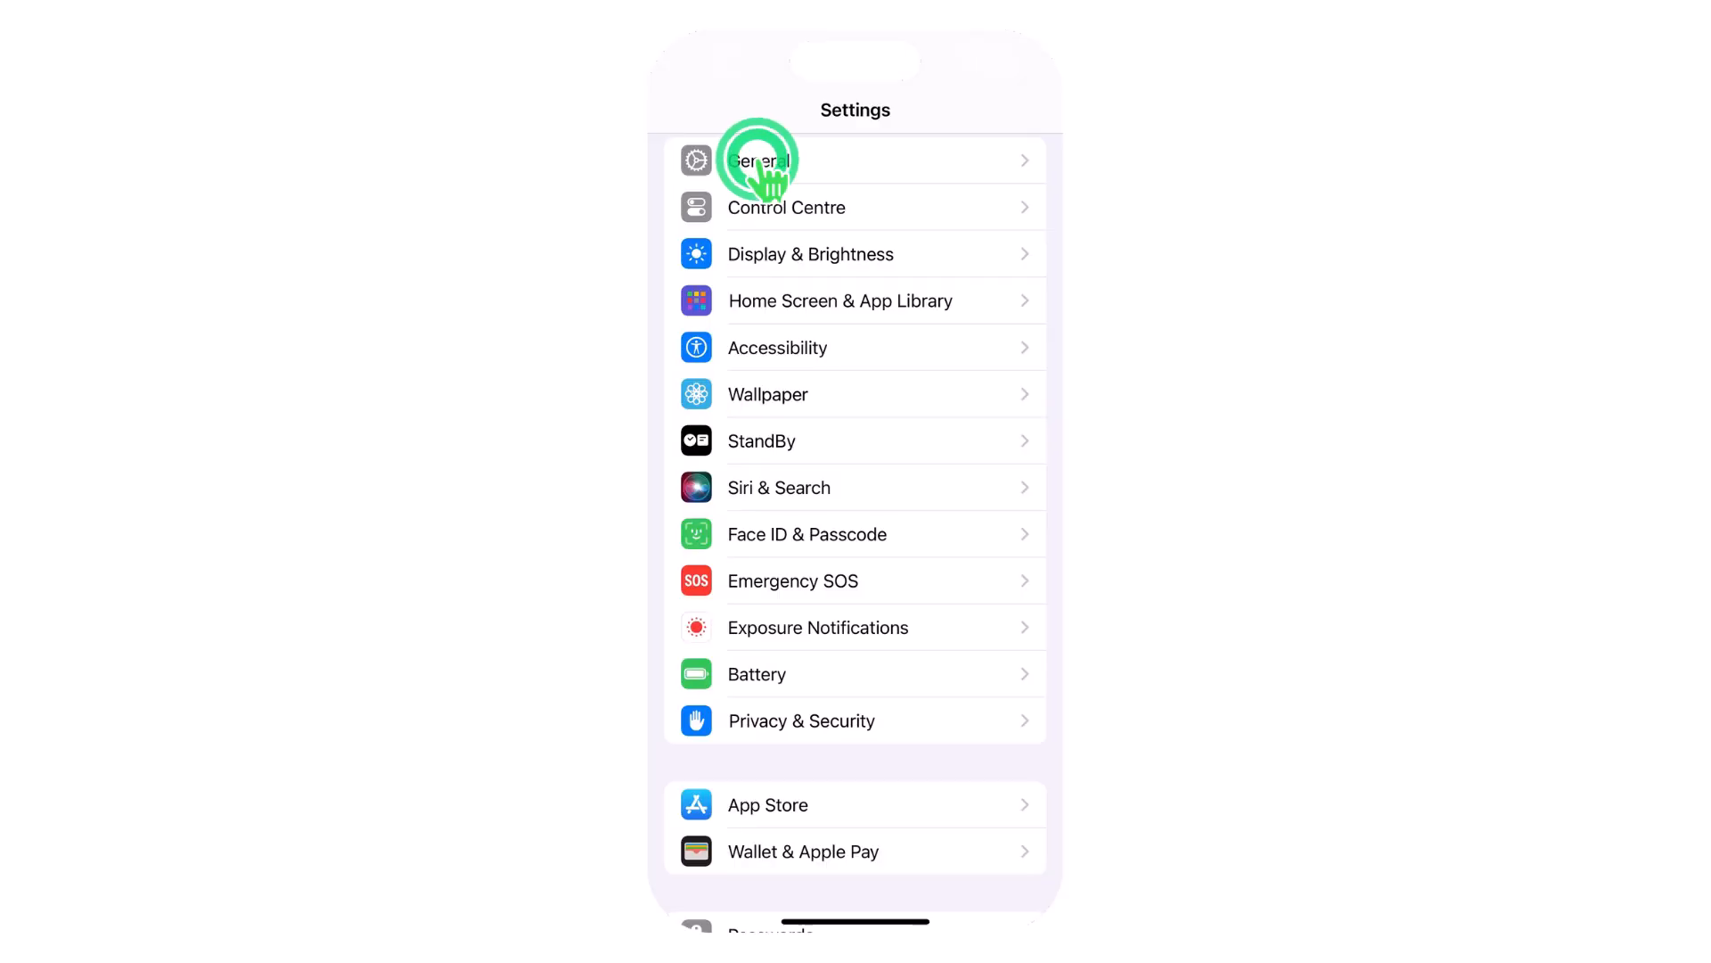
pyautogui.click(764, 161)
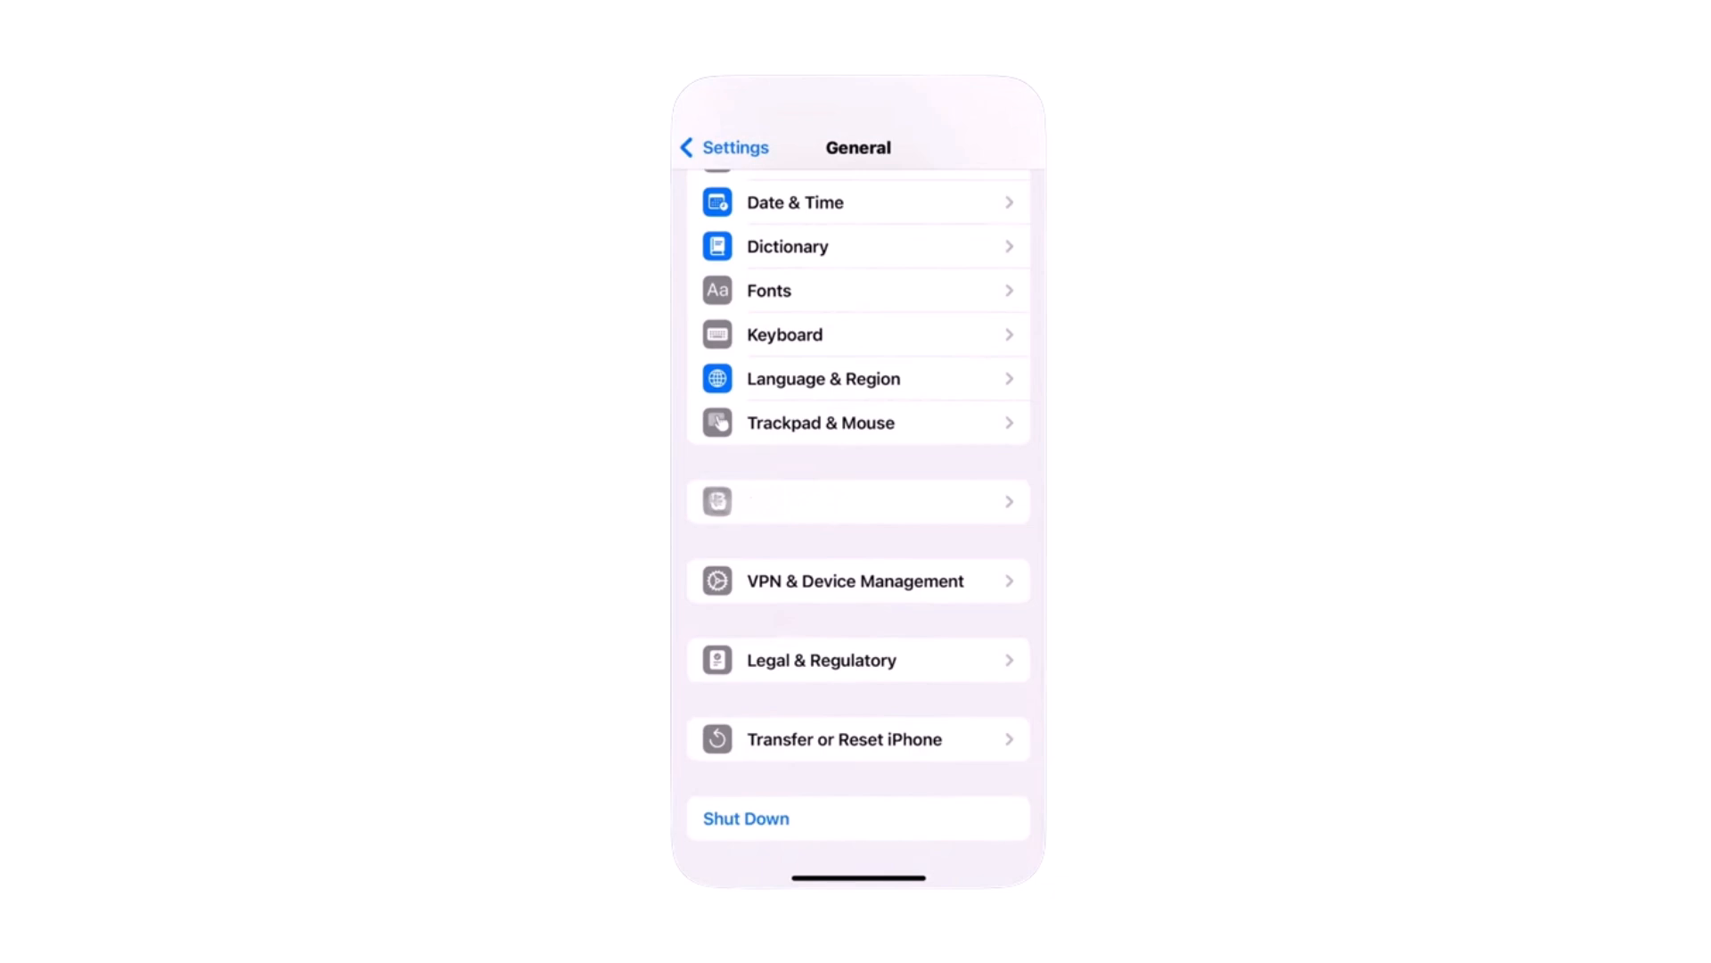
pyautogui.write('Vpn')
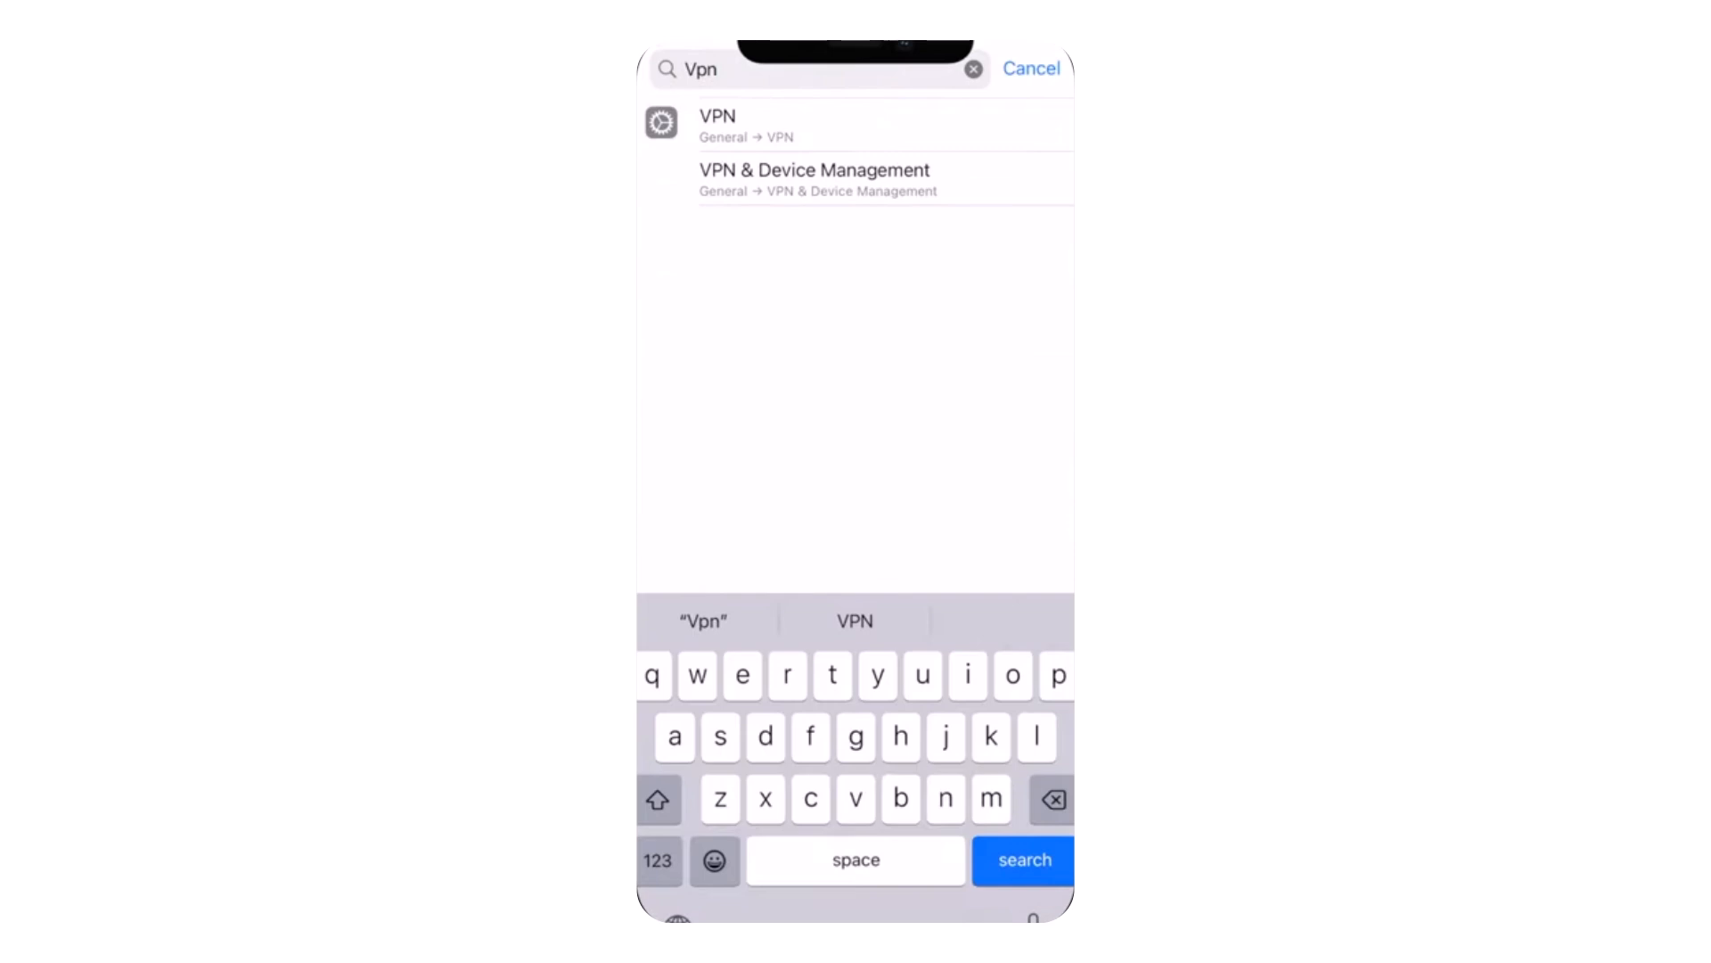
pyautogui.click(812, 178)
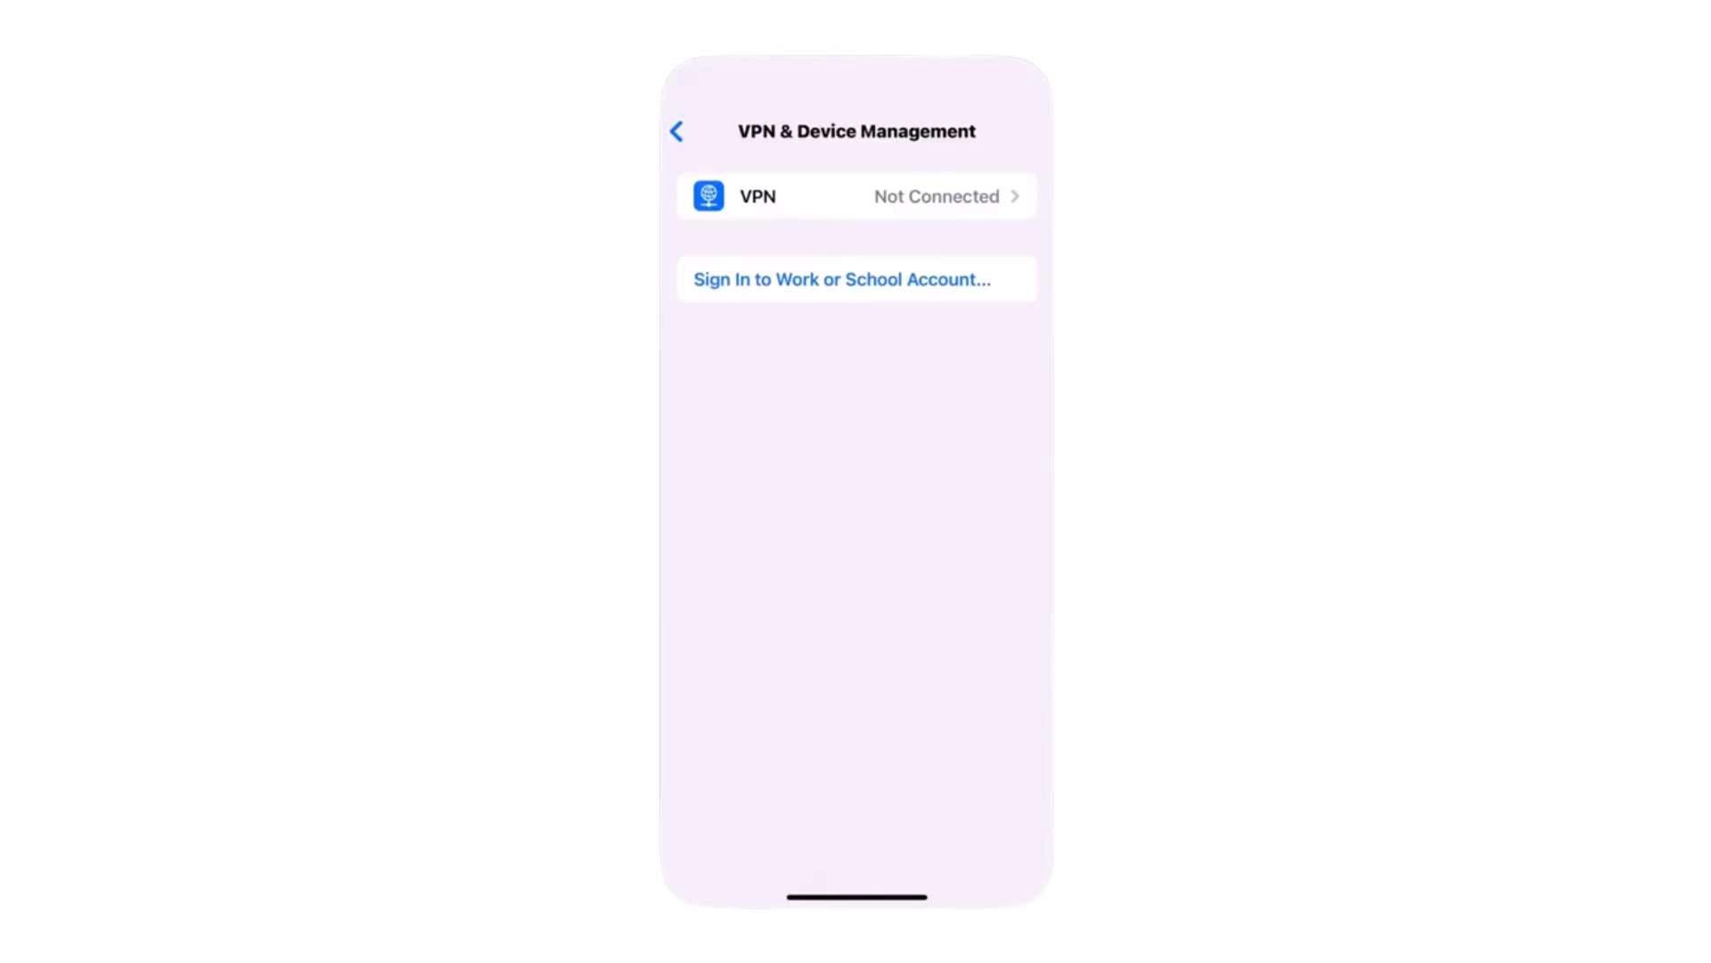
pyautogui.click(856, 195)
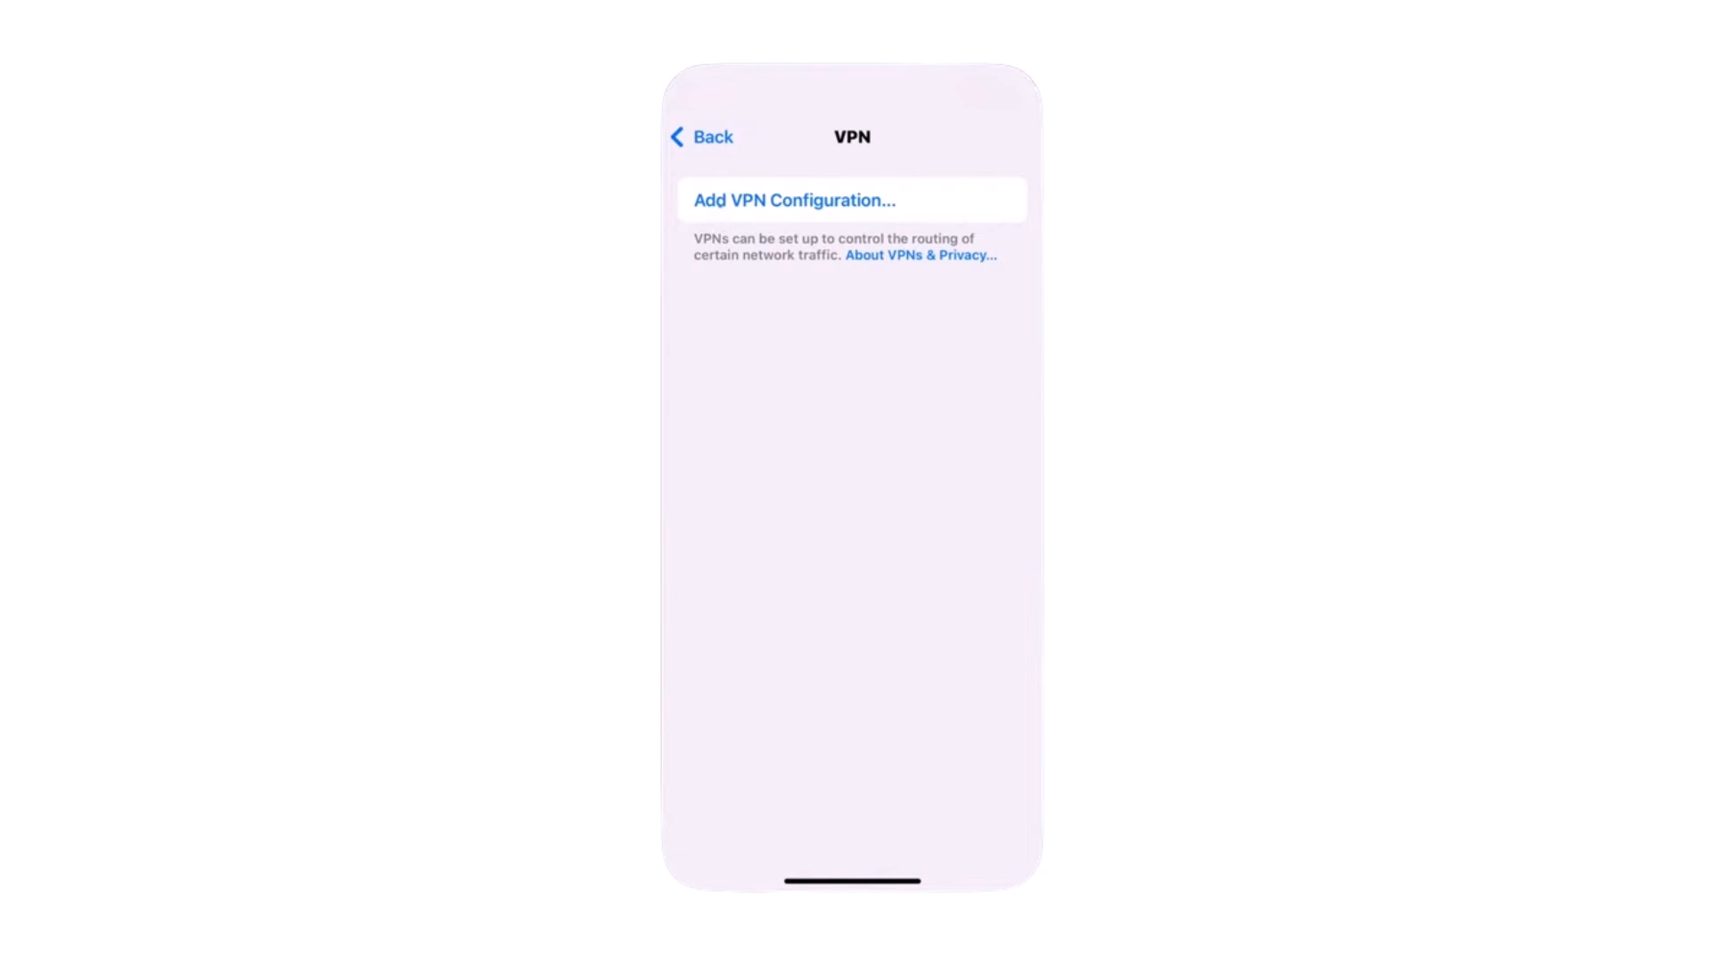
# Add a new L2TP VPN configuration with the description 'vpn'
pyautogui.click(794, 200)
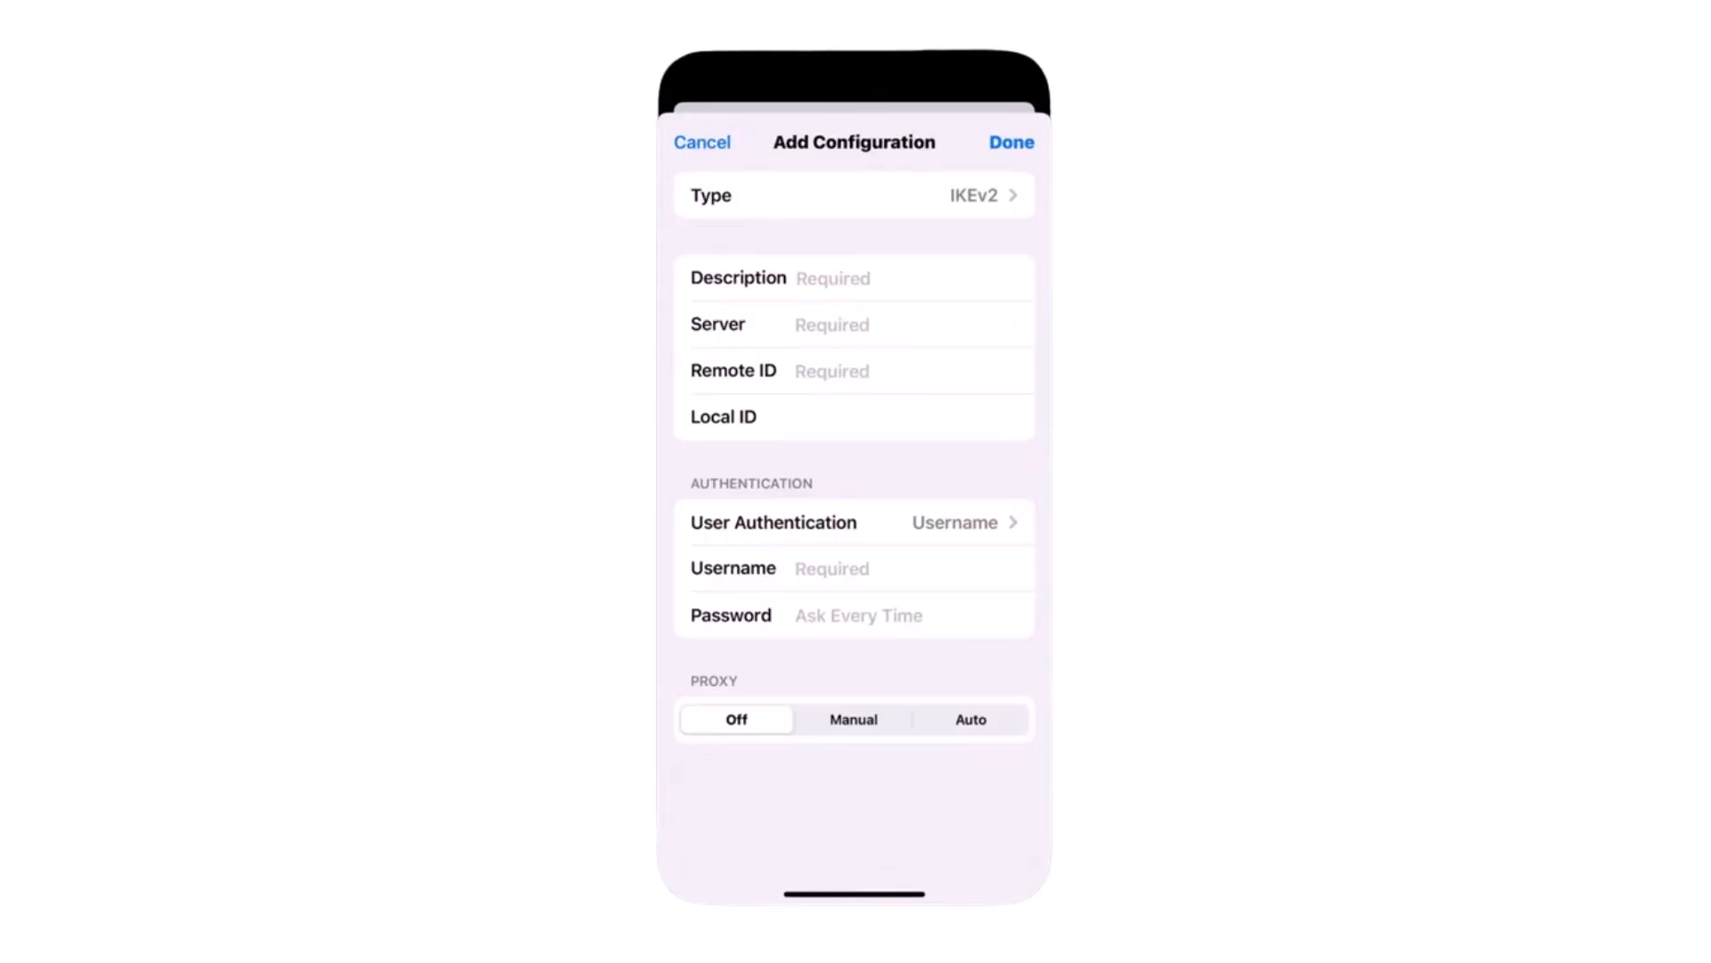
pyautogui.click(971, 194)
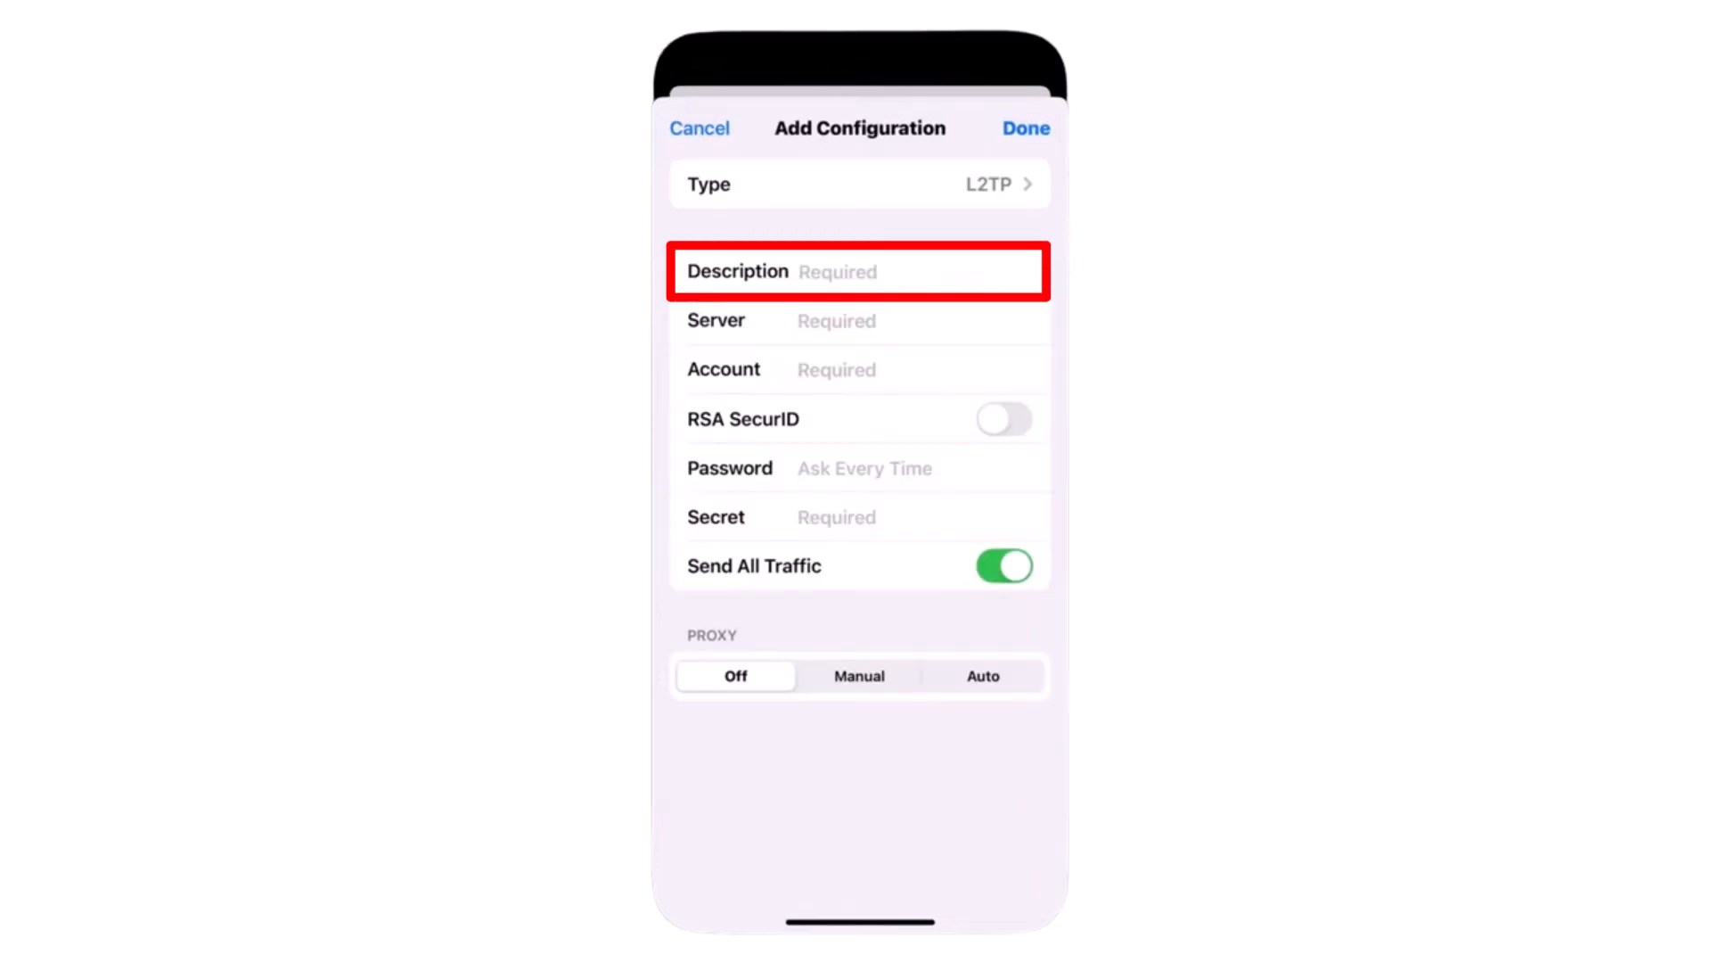
pyautogui.write('vpn')
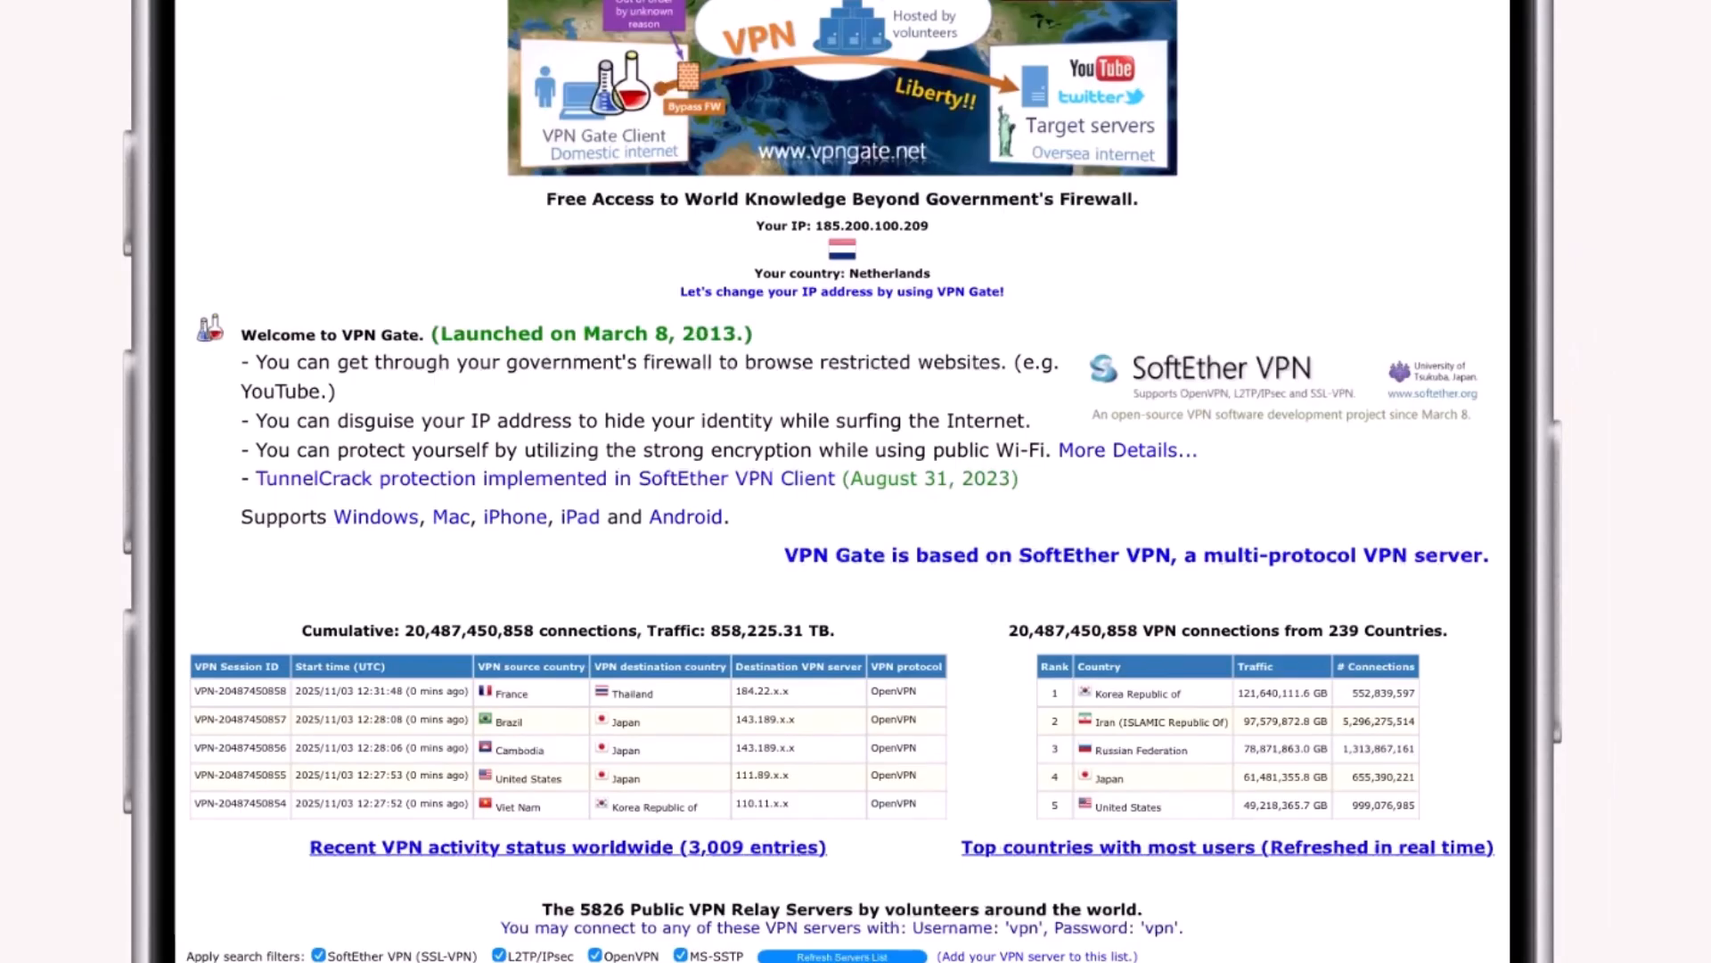
# Scroll the VPN Gate L2TP/IPsec server list to find a server hostname
pyautogui.scroll(-3)
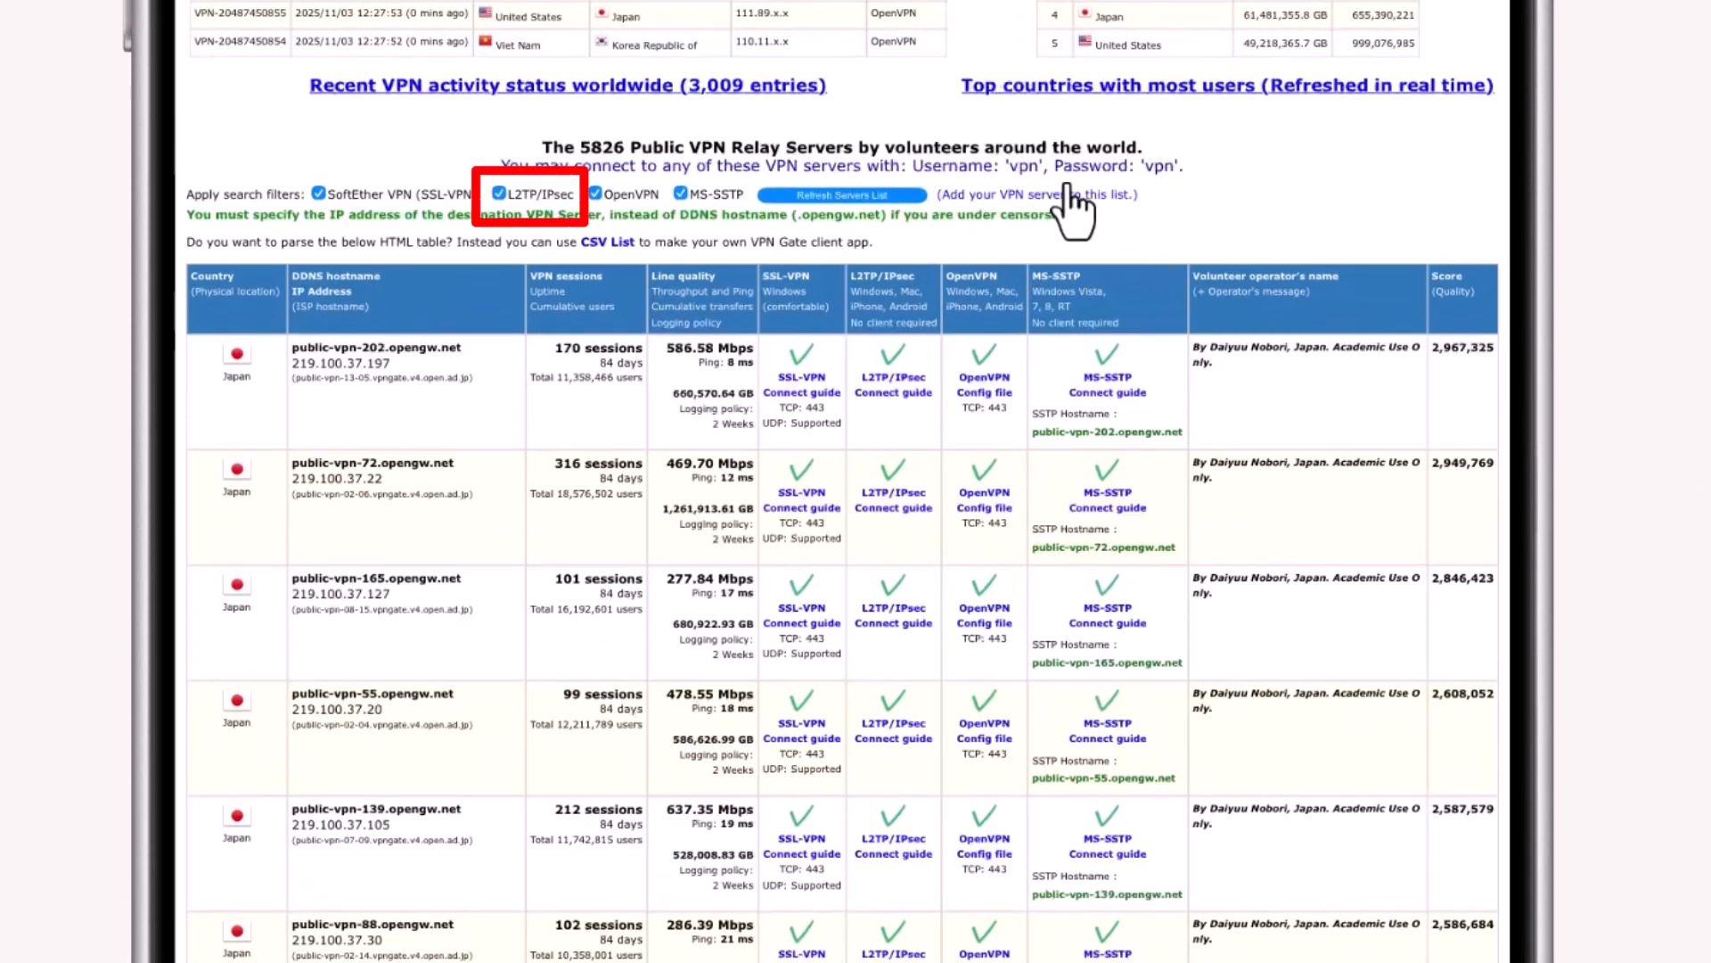
pyautogui.moveTo(344, 507)
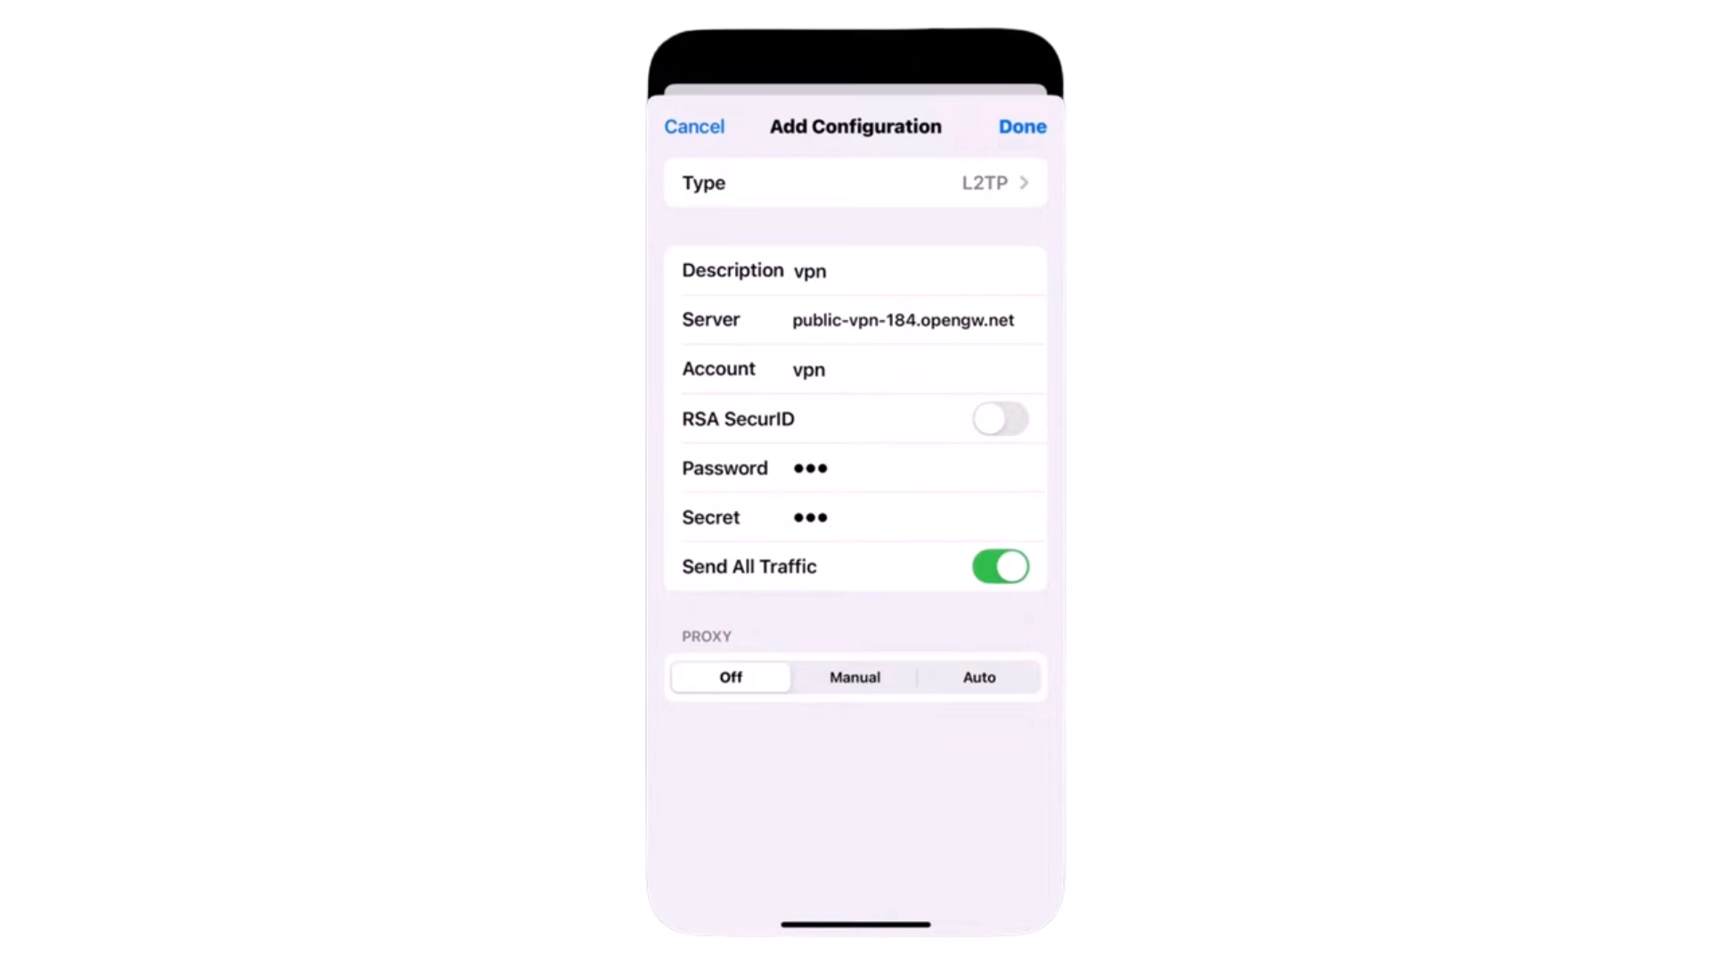
# Save the 'vpn' L2TP configuration and switch the VPN status to Connected
pyautogui.click(1021, 127)
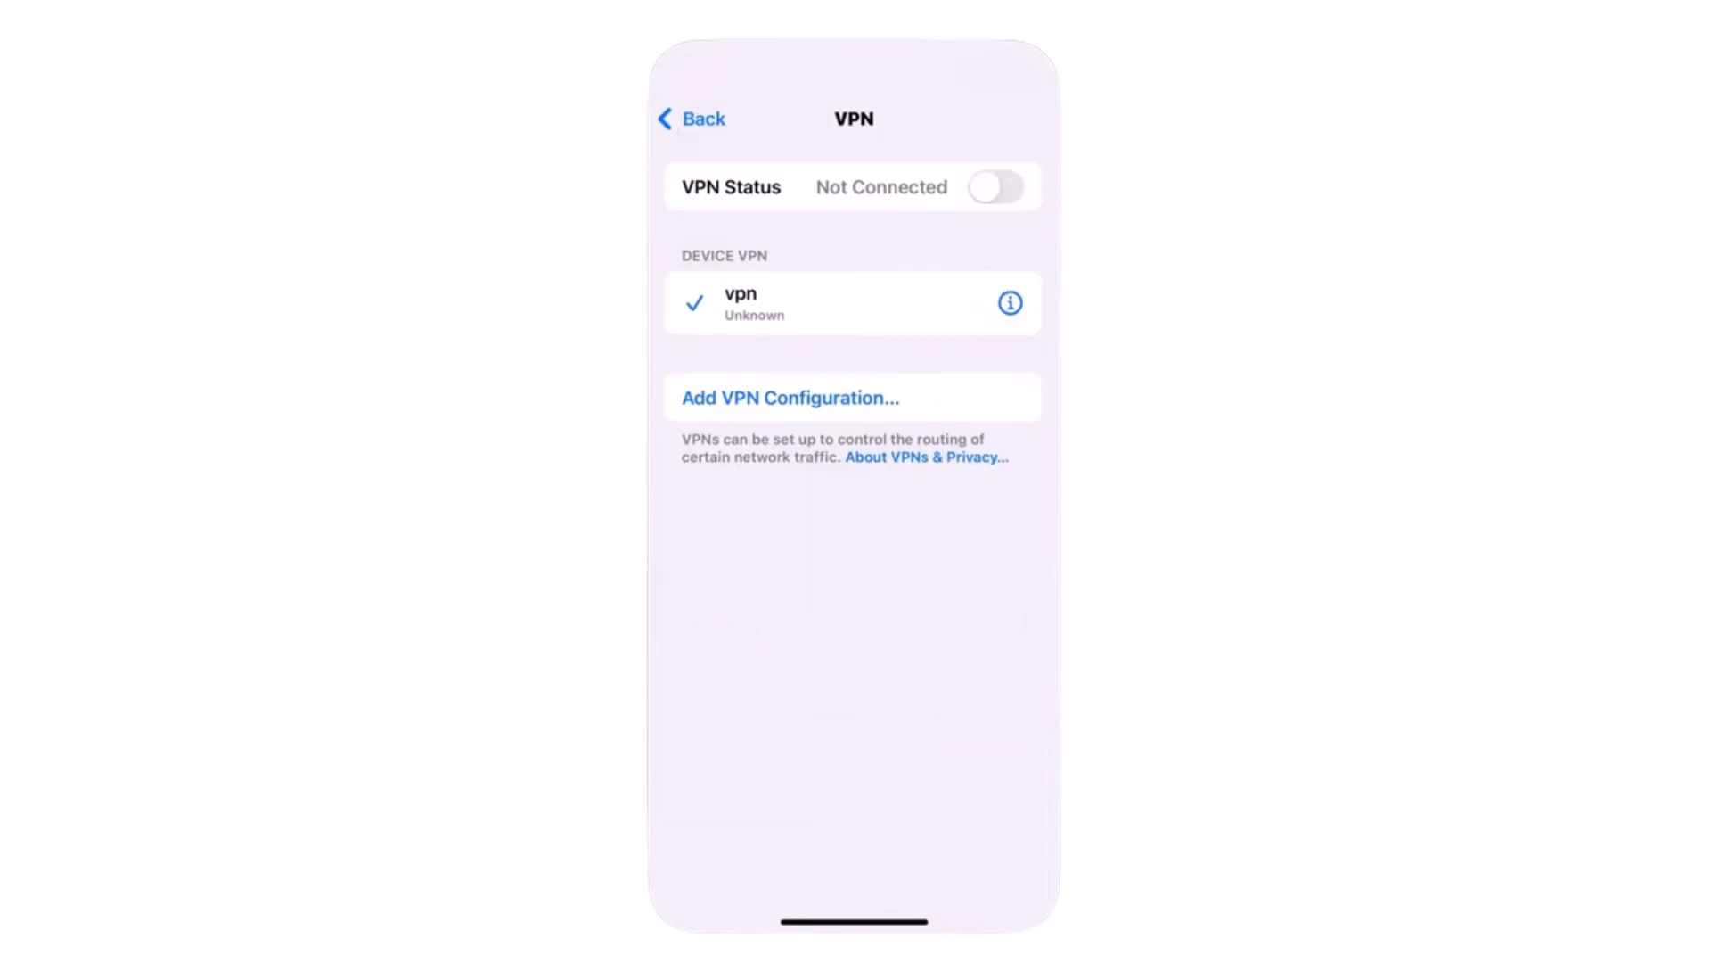
pyautogui.click(995, 182)
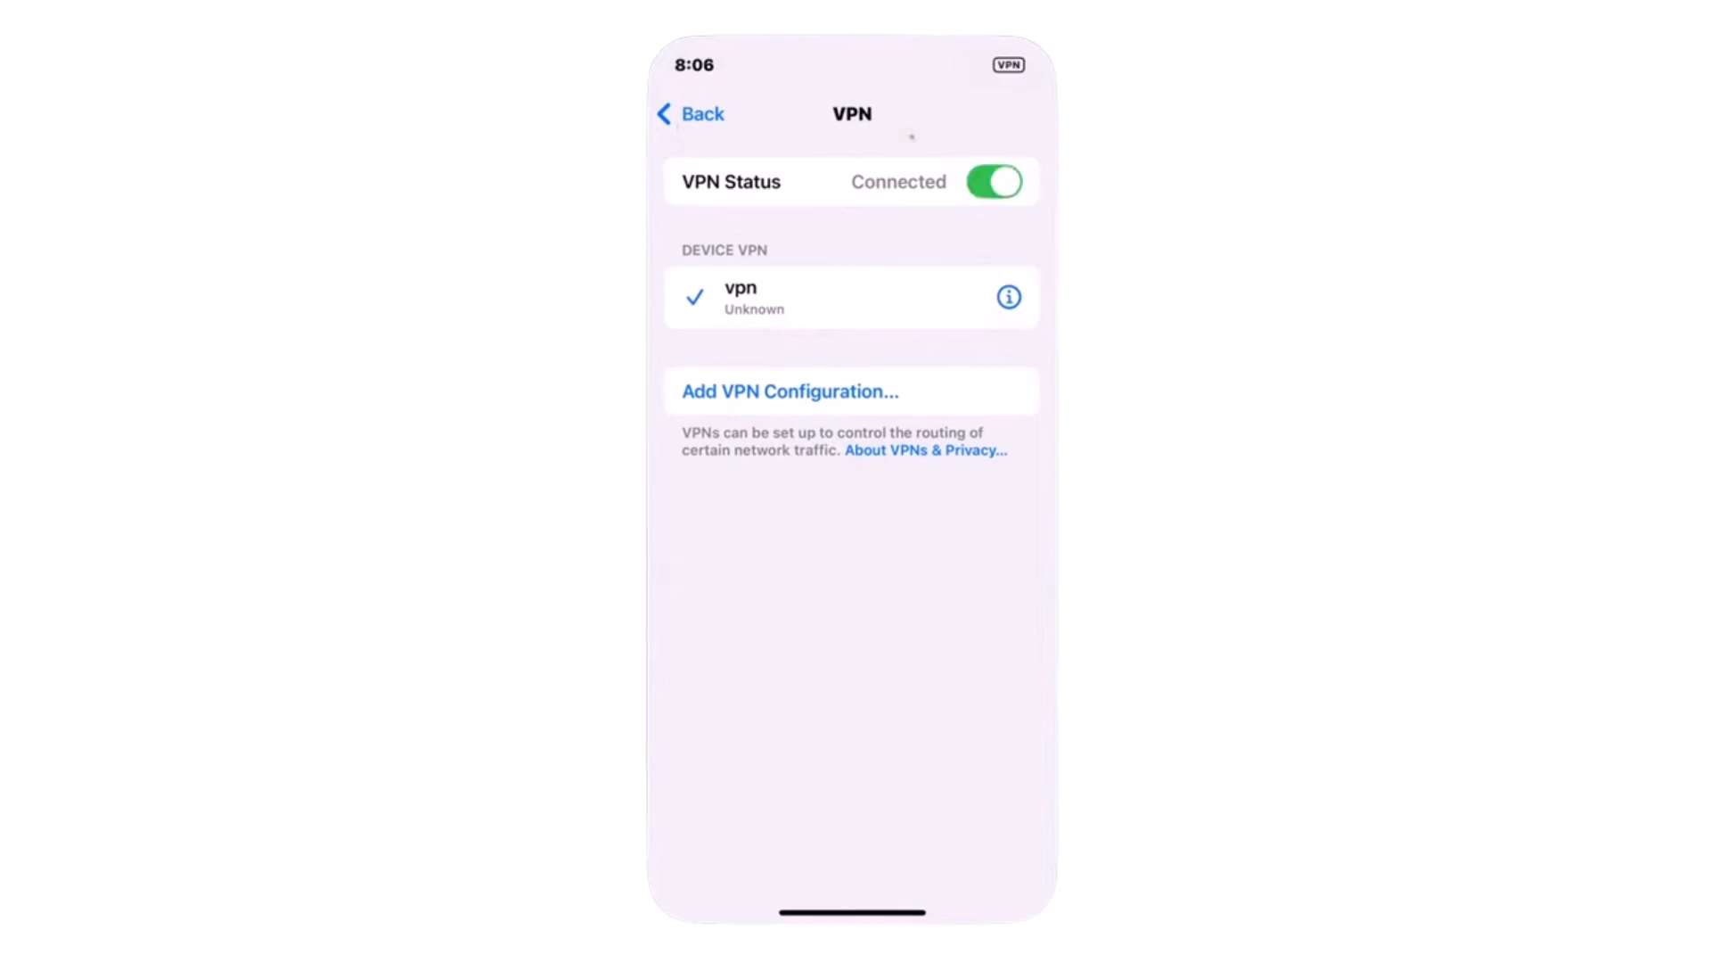